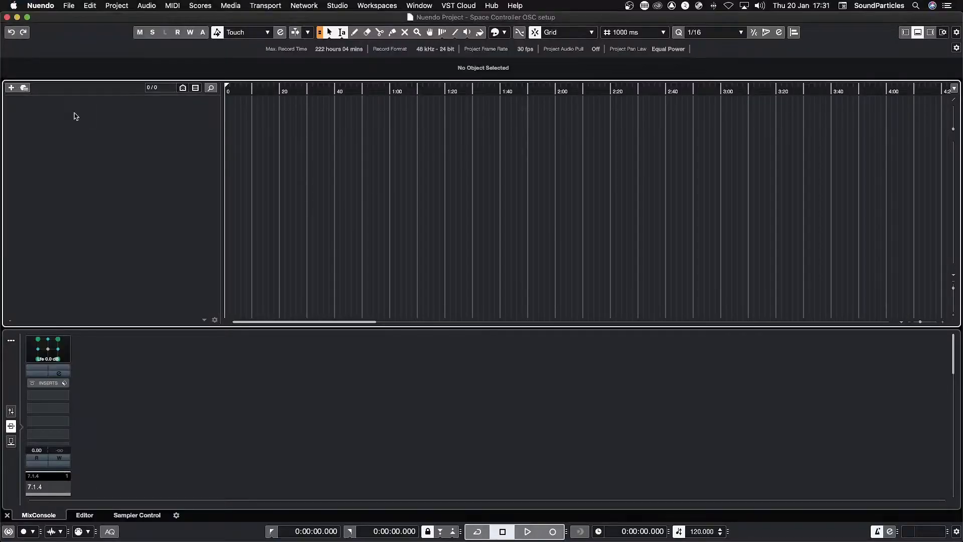
- Bring up the Mac's Network settings via the Apple menu's System Preferences
{"action": "left_click", "coordinate": [11, 6]}
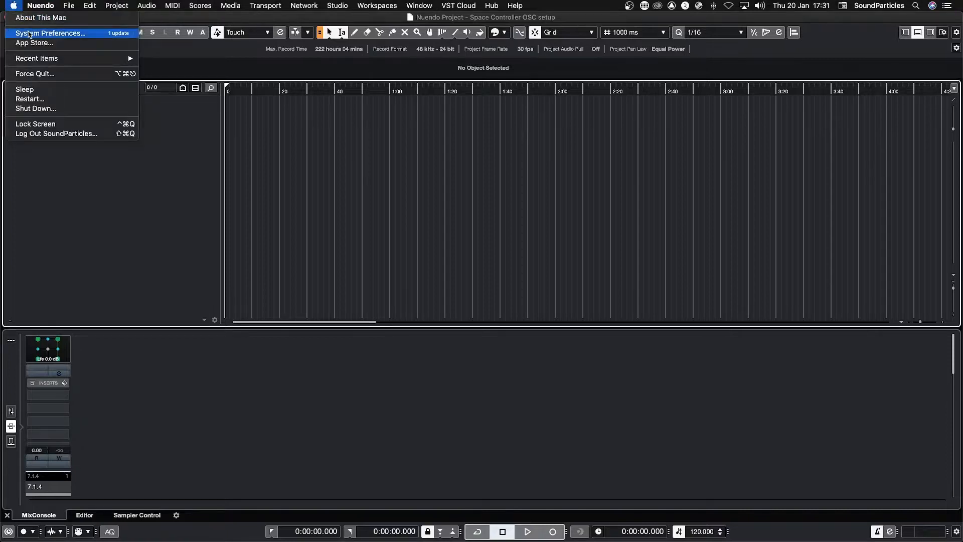
{"action": "left_click", "coordinate": [51, 32]}
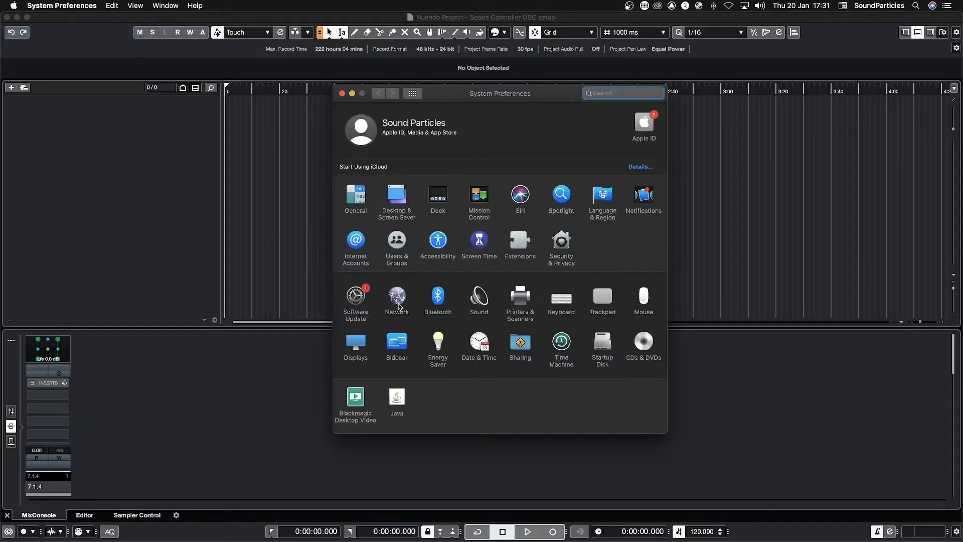
{"action": "left_click", "coordinate": [397, 297]}
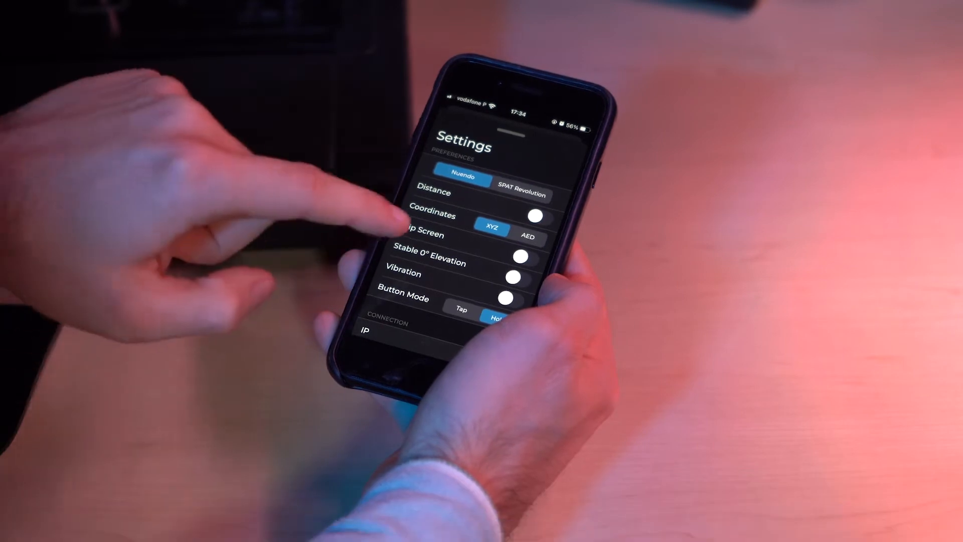
- Scroll to the Connection section showing IP 192.0.10.2 and port 8880
{"action": "scroll", "scroll_direction": "down", "scroll_amount": 3}
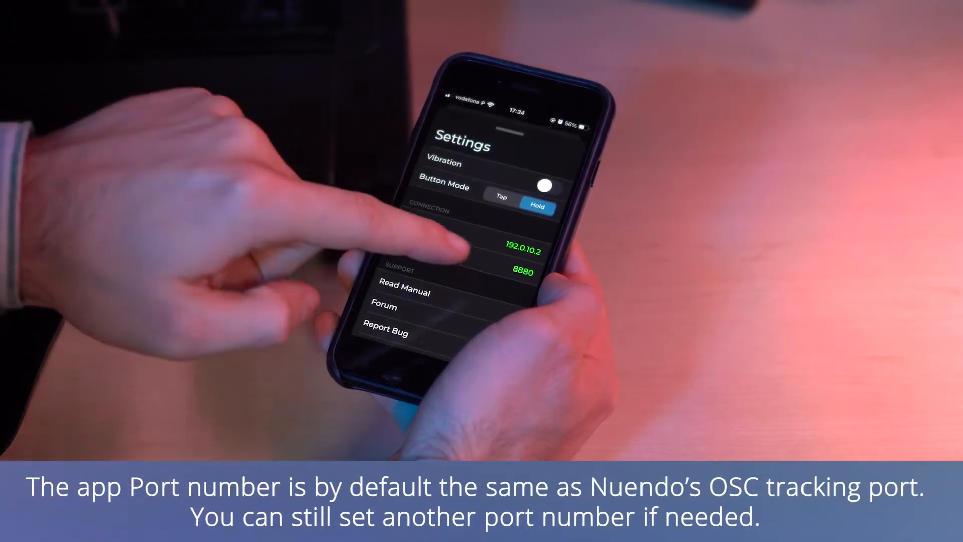
{"action": "left_click", "coordinate": [522, 251]}
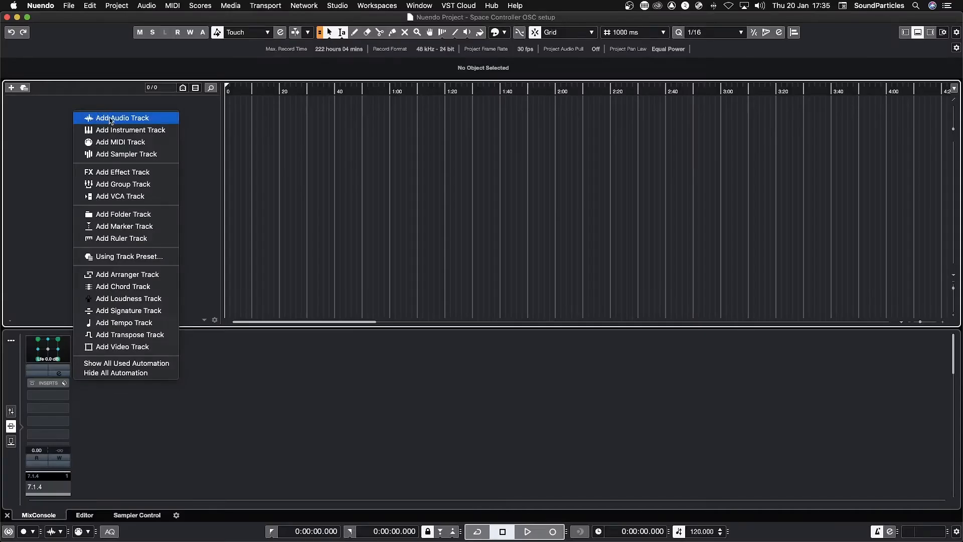
- Create three mono audio tracks named Sound source 1, 2 and 3
{"action": "left_click", "coordinate": [121, 118]}
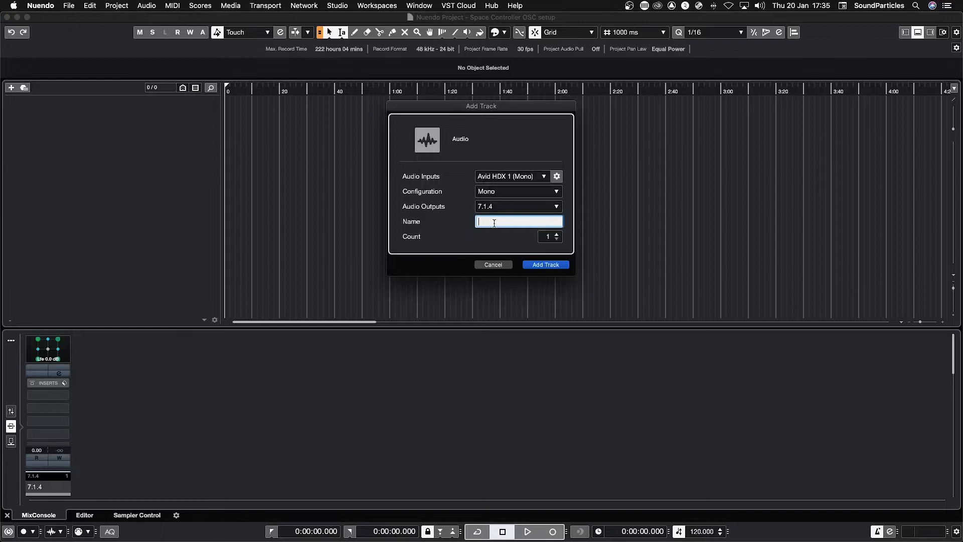
{"action": "type", "text": "Sound source"}
{"action": "left_click", "coordinate": [518, 237]}
{"action": "type", "text": "3"}
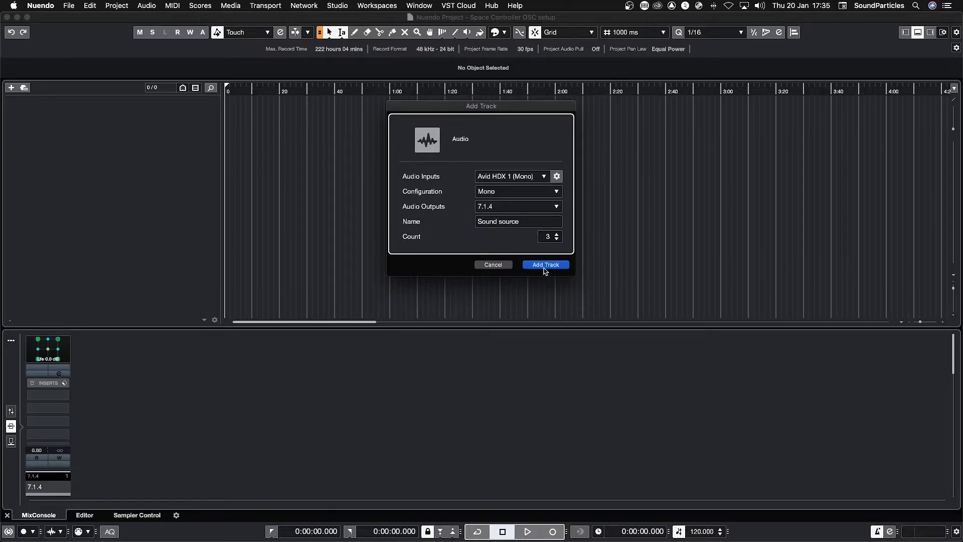
{"action": "left_click", "coordinate": [544, 264]}
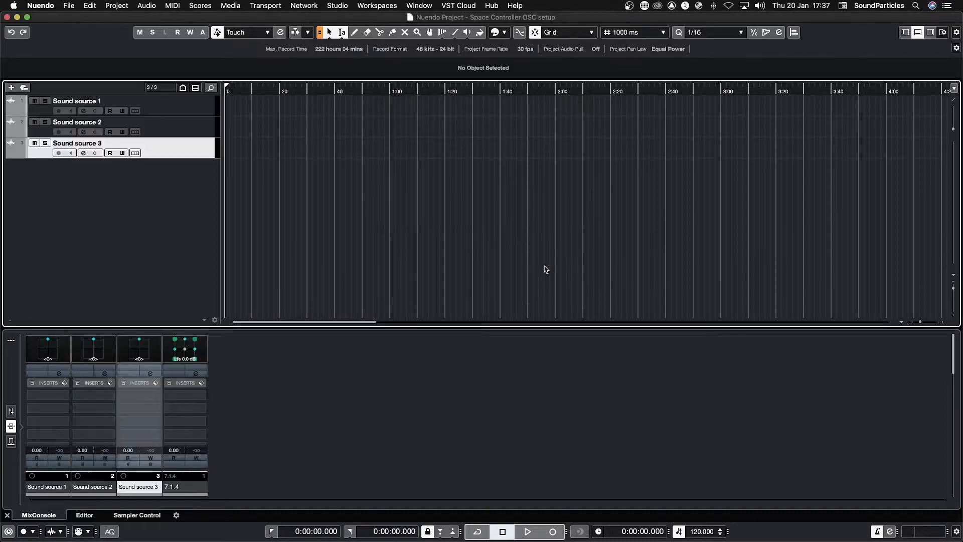
{"action": "left_click", "coordinate": [338, 6]}
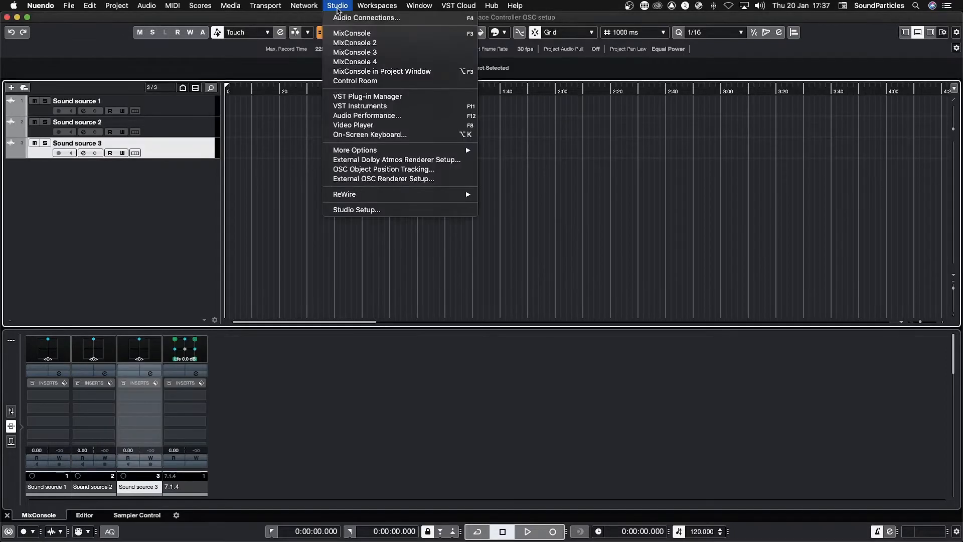
{"action": "mouse_move", "coordinate": [385, 169]}
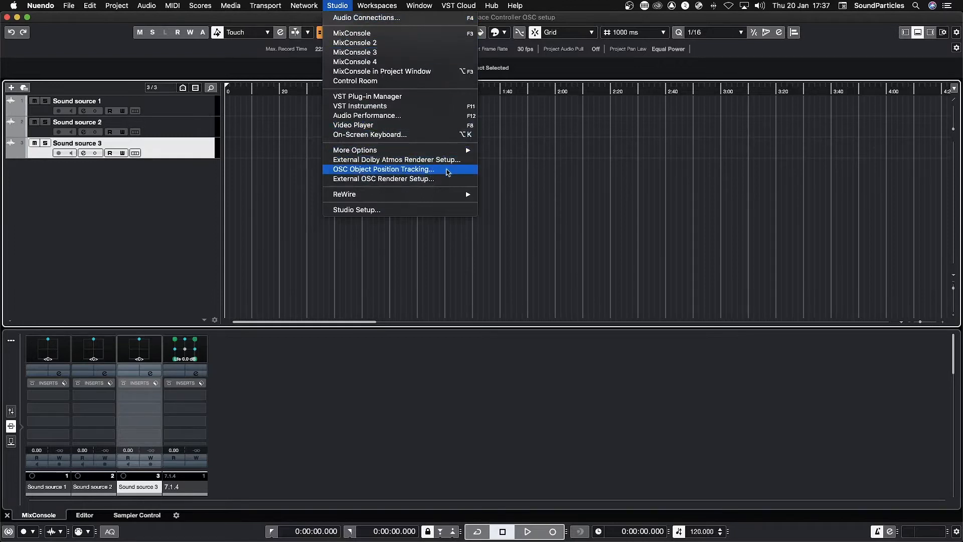
- Bring up OSC Object Position Tracking from the Studio menu, showing port 8880
{"action": "left_click", "coordinate": [383, 169]}
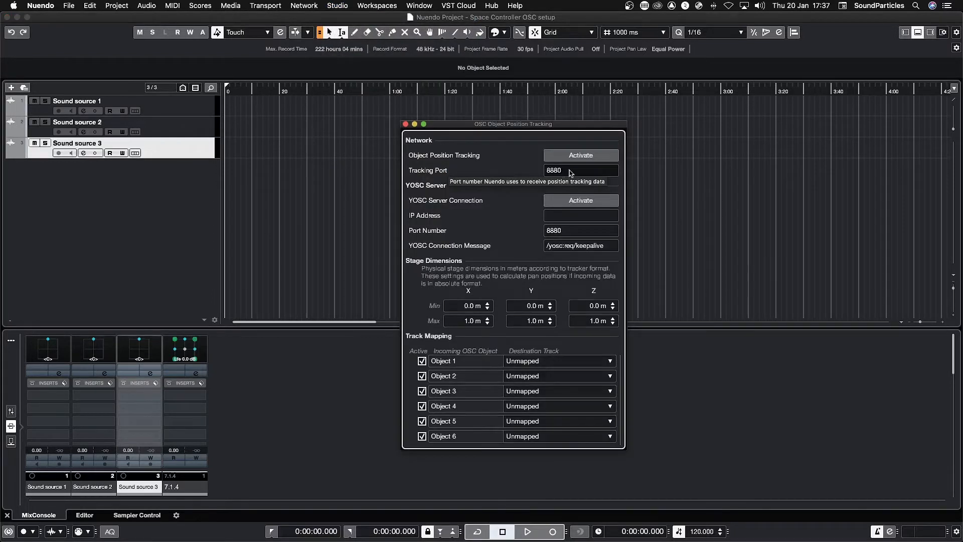
{"action": "mouse_move", "coordinate": [580, 155]}
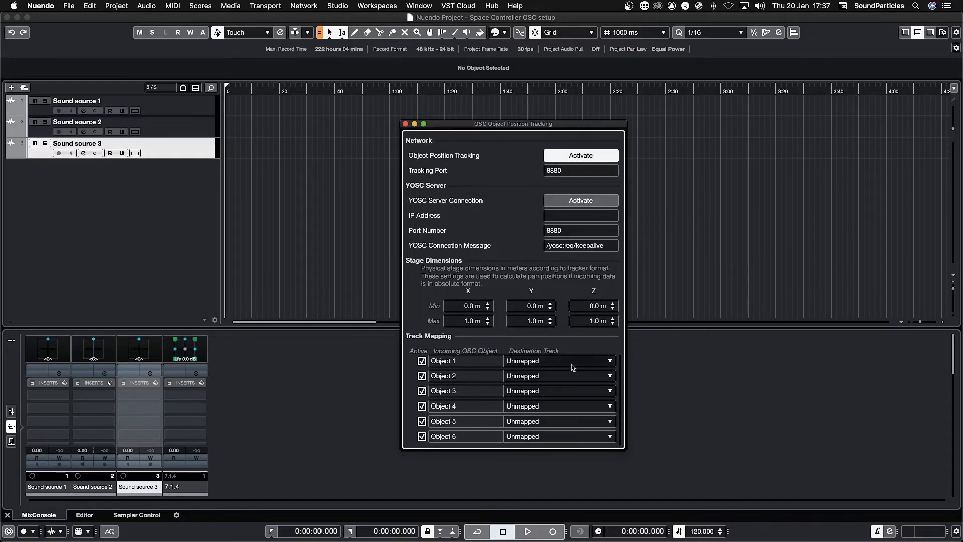
- Map incoming OSC Object 1 to the Sound source 1 destination track
{"action": "left_click", "coordinate": [608, 360]}
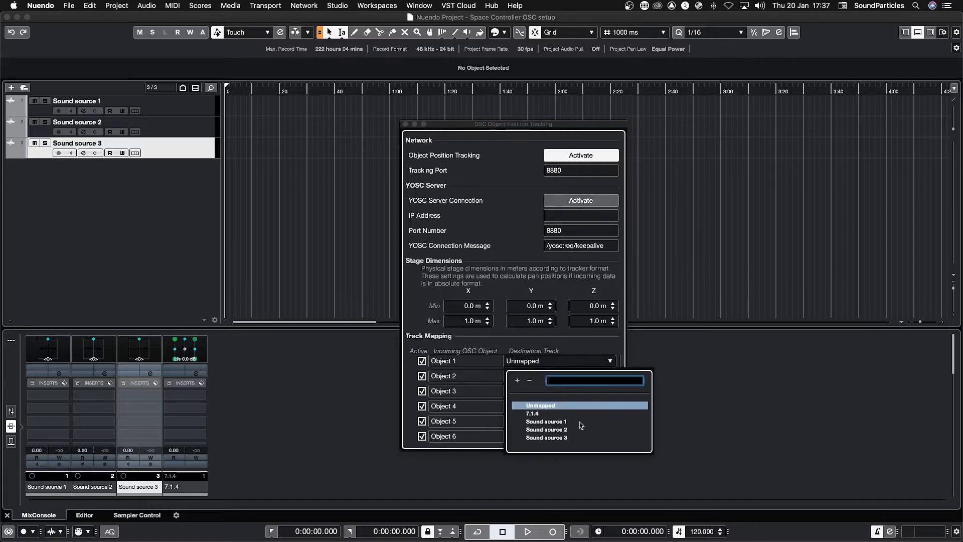
{"action": "left_click", "coordinate": [546, 421]}
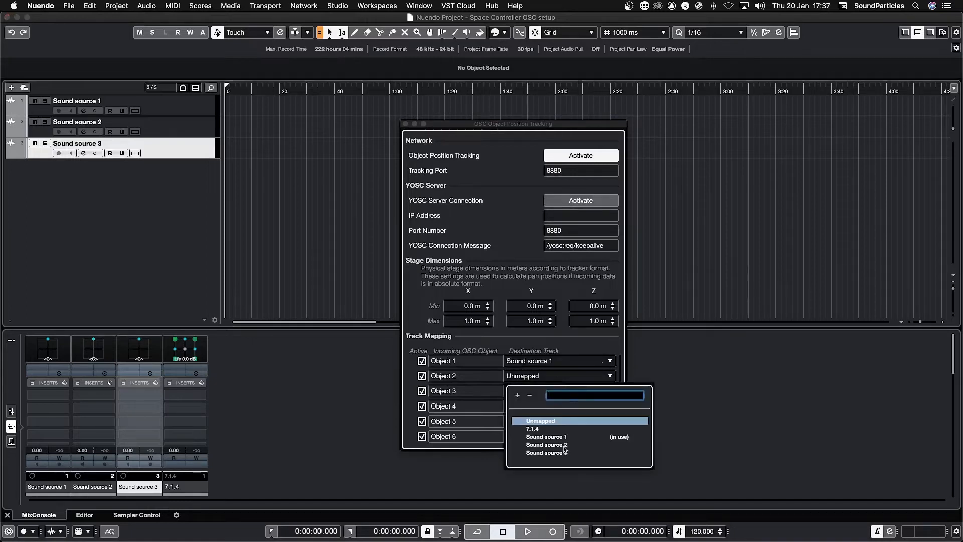